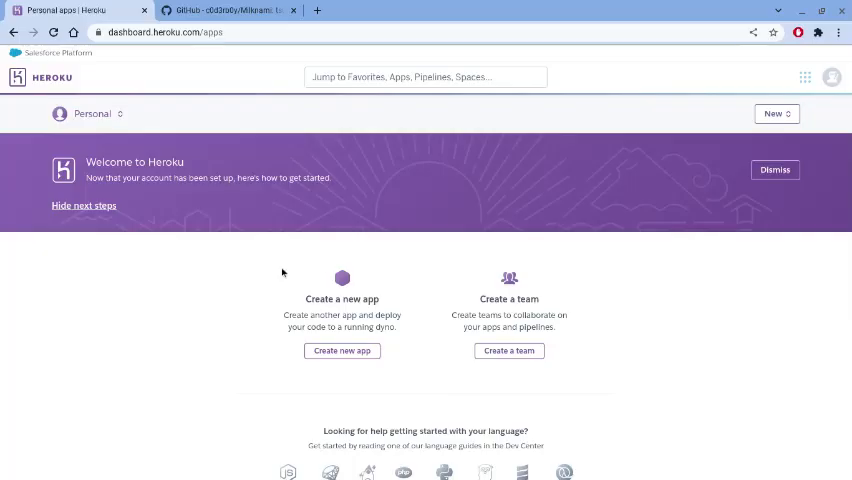
mouse_move(280, 146)
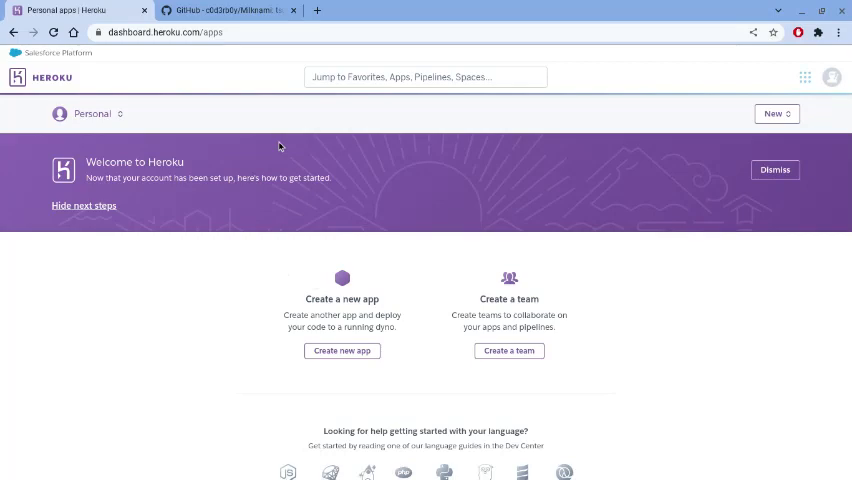
Step: Switch from the Heroku dashboard to the Milknami GitHub repository README with its deploy buttons
left_click(224, 10)
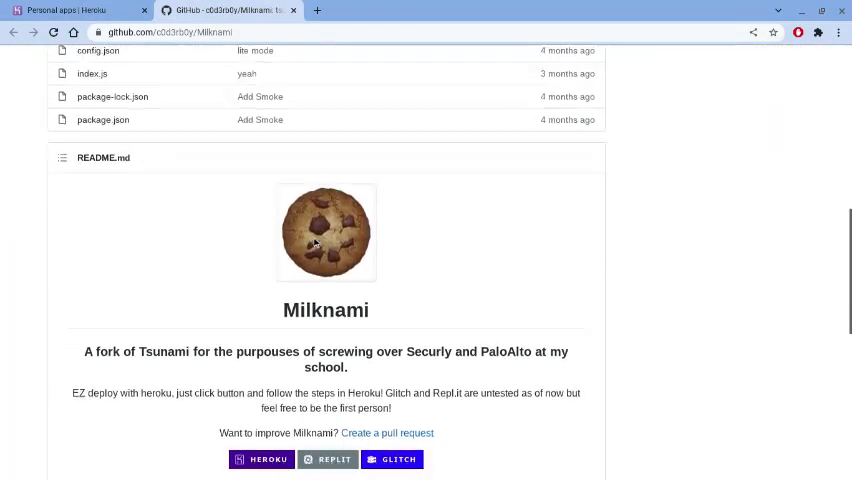